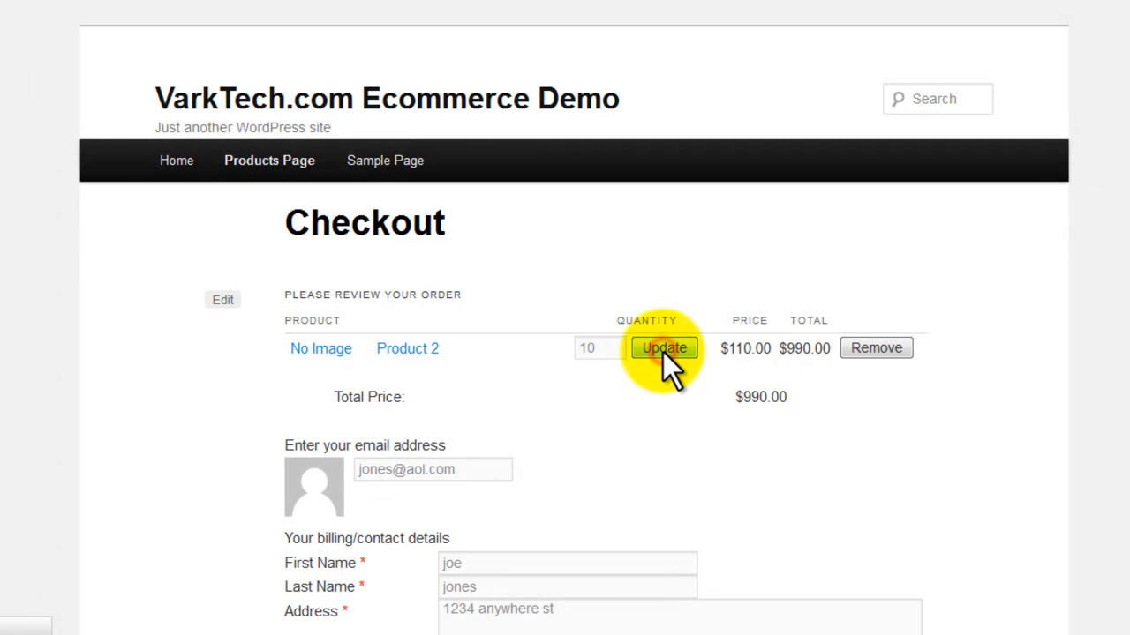
Update the cart with 10 units of Product 2 and attempt purchase, triggering the maximum purchase error.
left_click(664, 347)
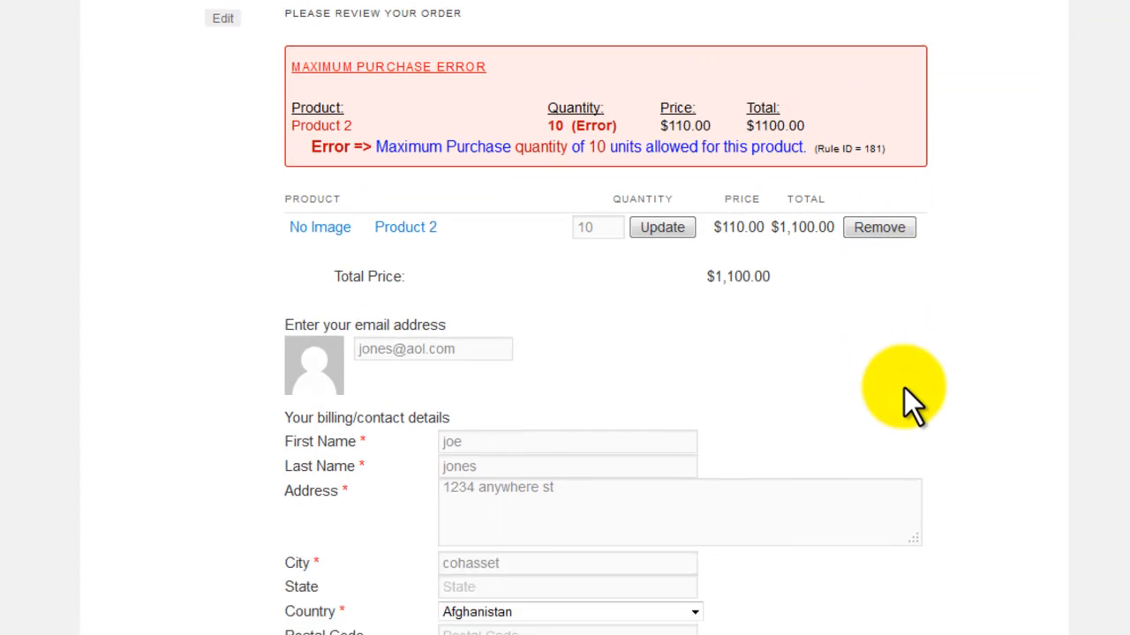
scroll("down", 3)
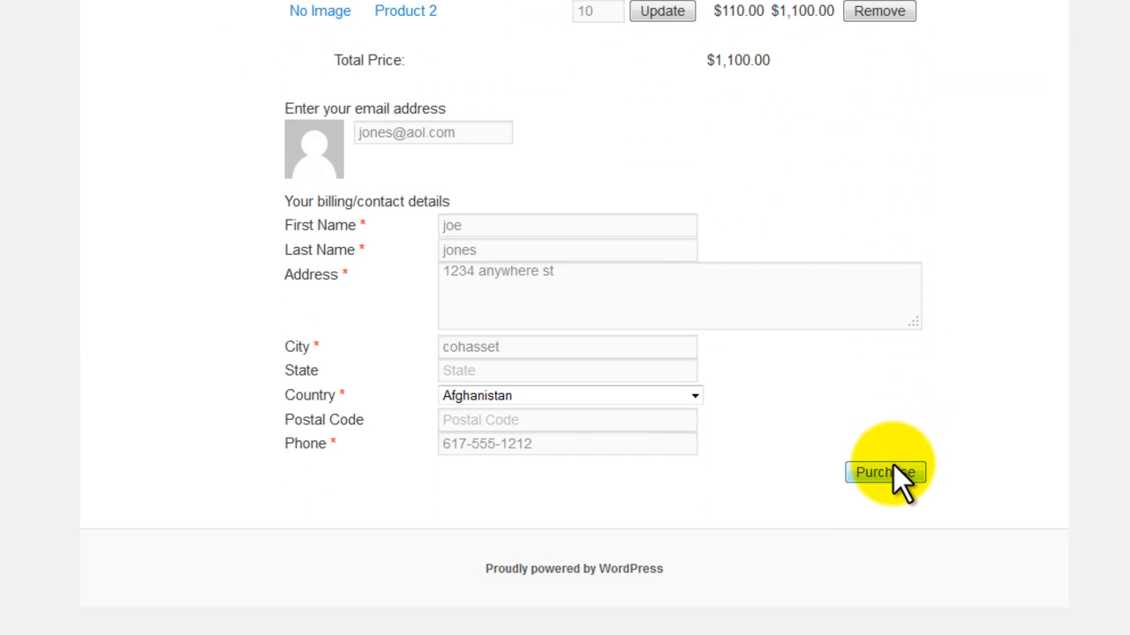
left_click(886, 473)
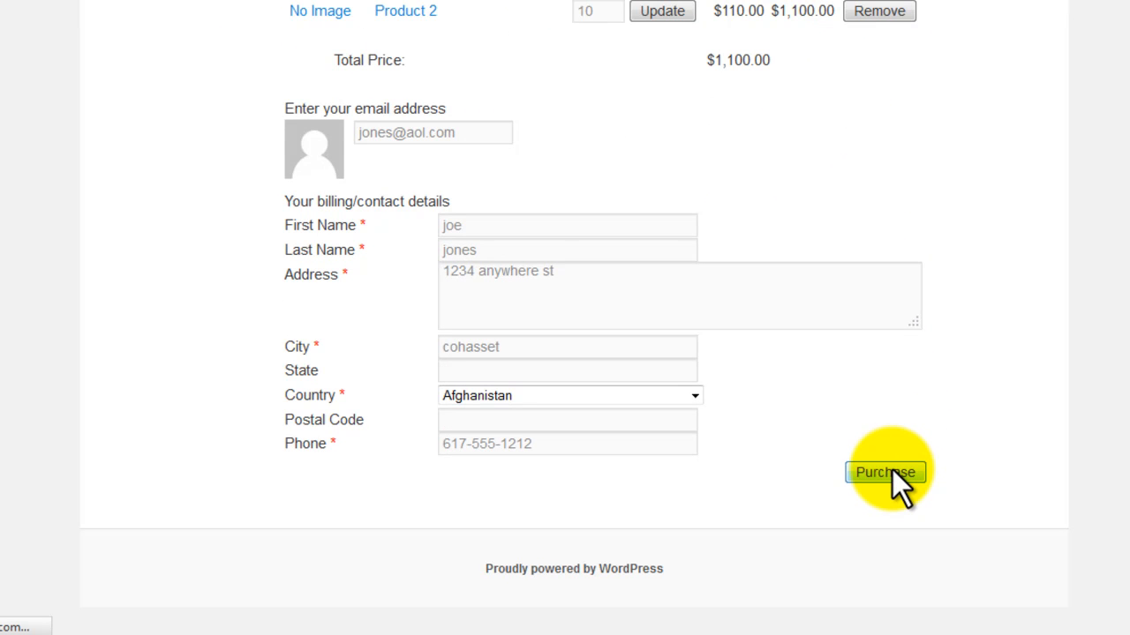
left_click(886, 473)
type("9")
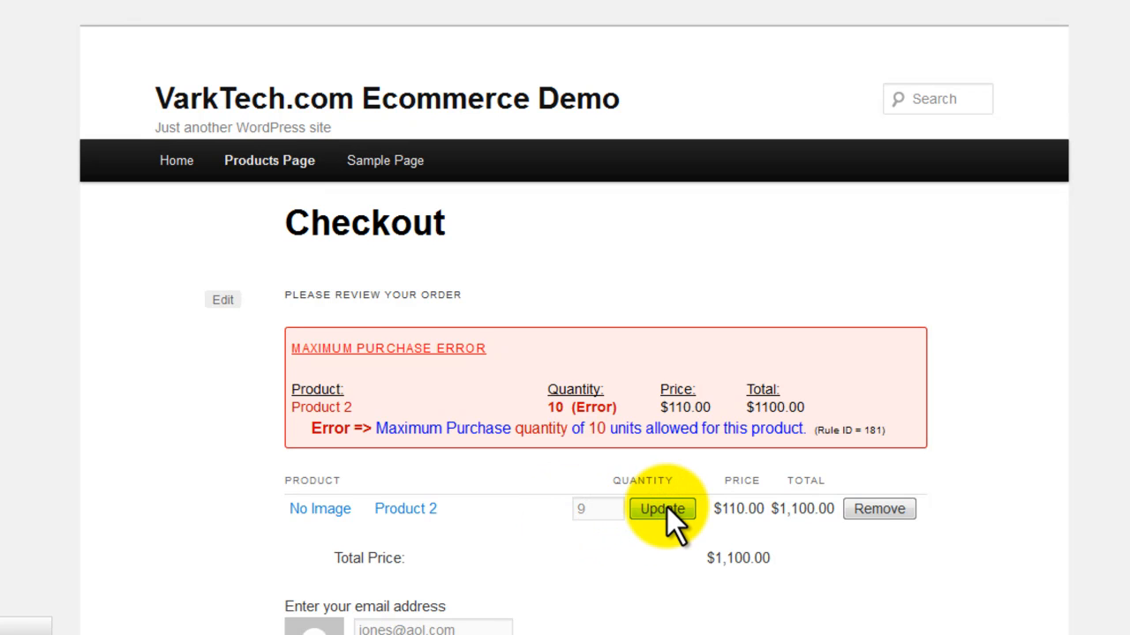
Reduce Product 2 to 9 units, update the cart and submit the order without the maximum error.
left_click(662, 509)
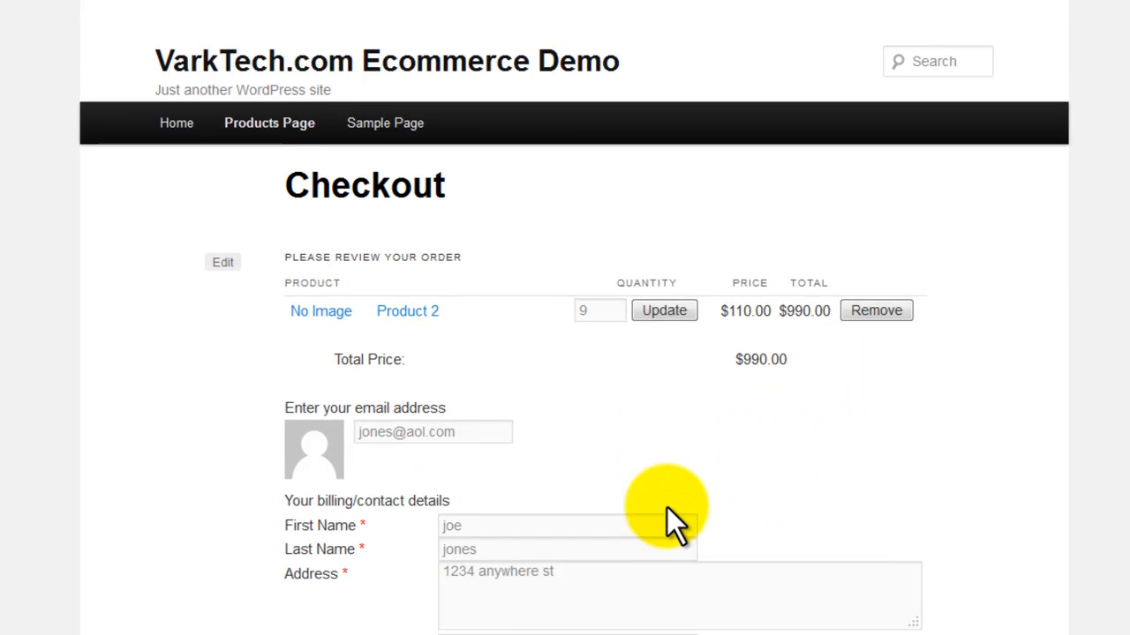
scroll("down", 3)
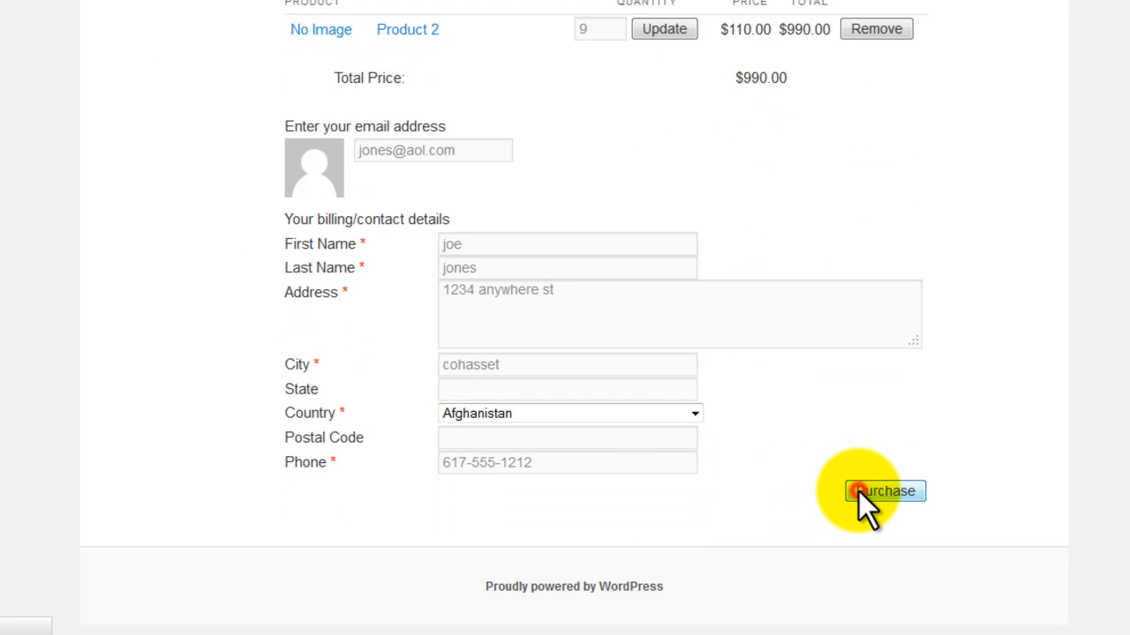
left_click(882, 490)
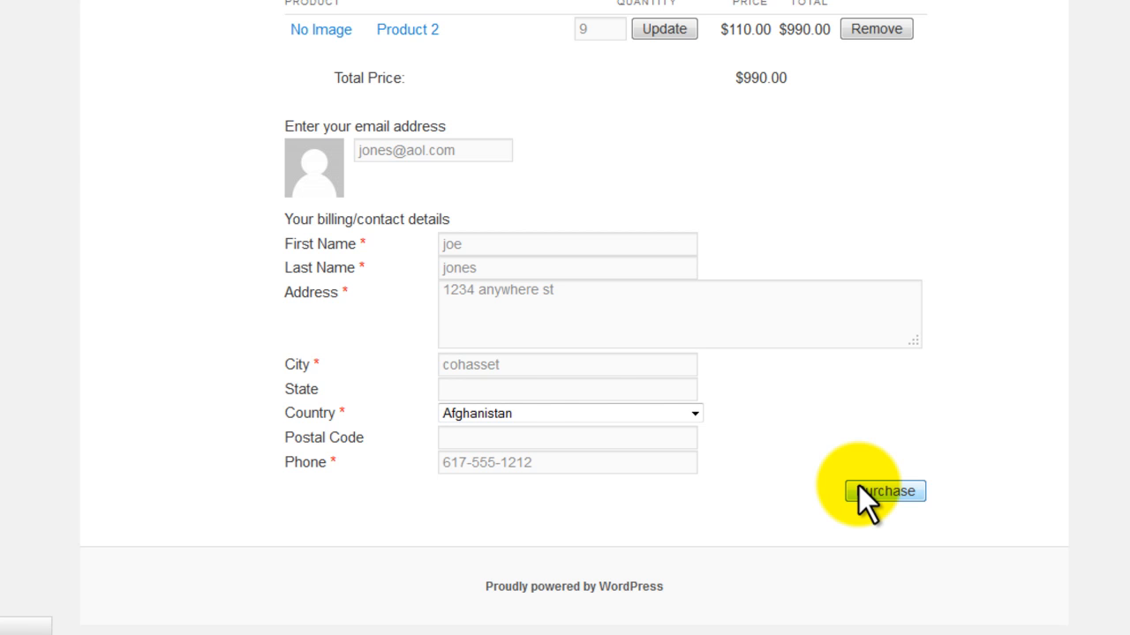
left_click(885, 491)
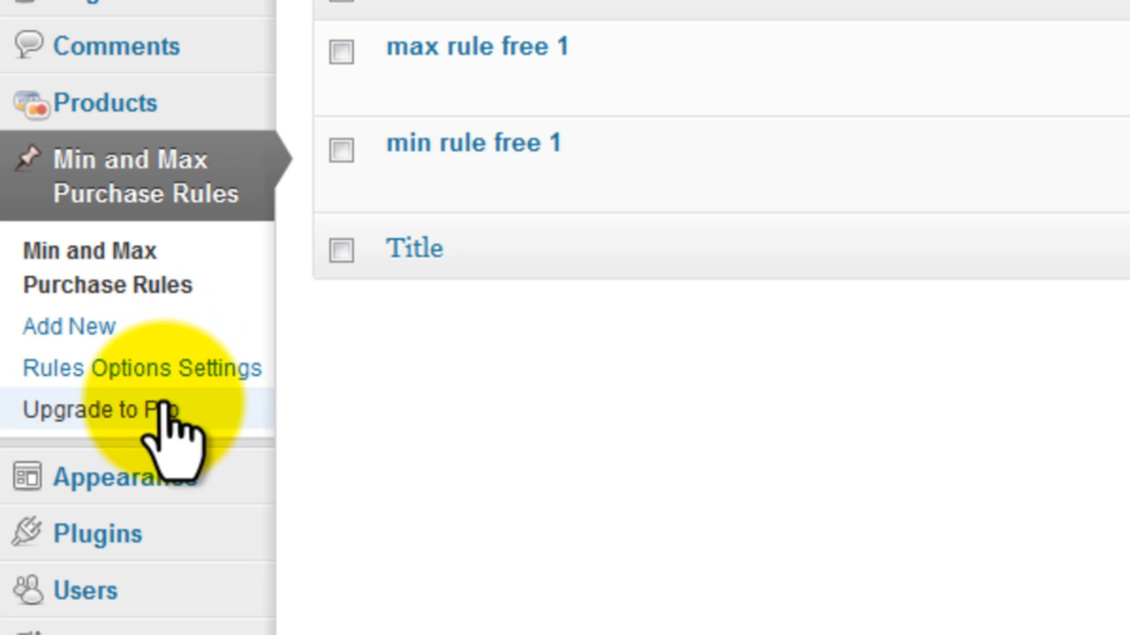
Review the 'max rule free 1' rule and its maximum purchase limit type settings.
left_click(477, 46)
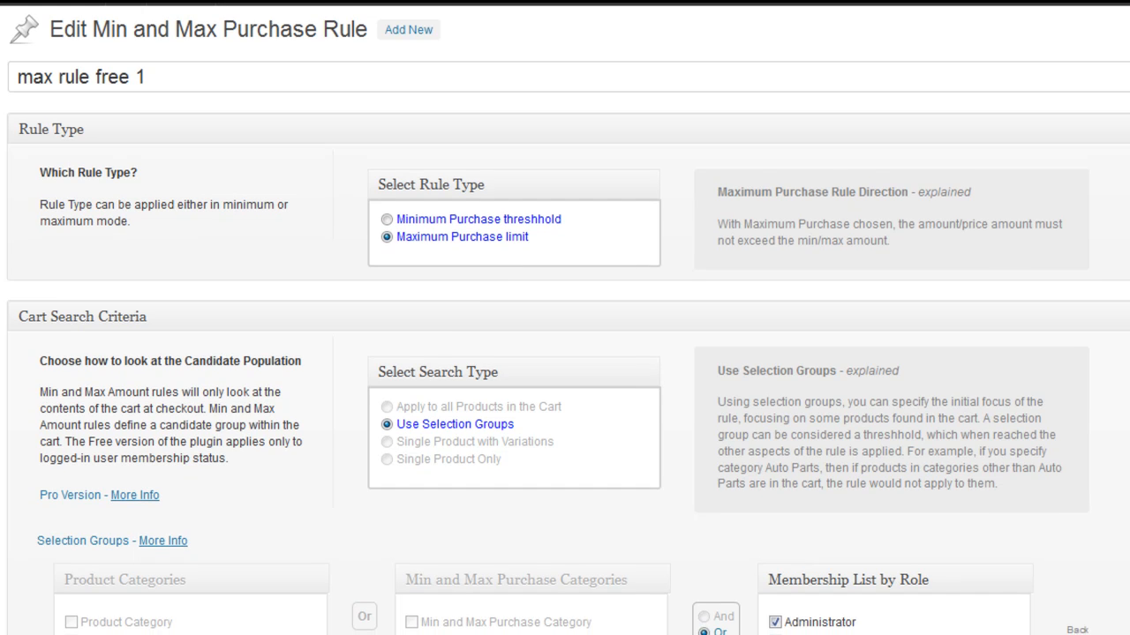
scroll("down", 3)
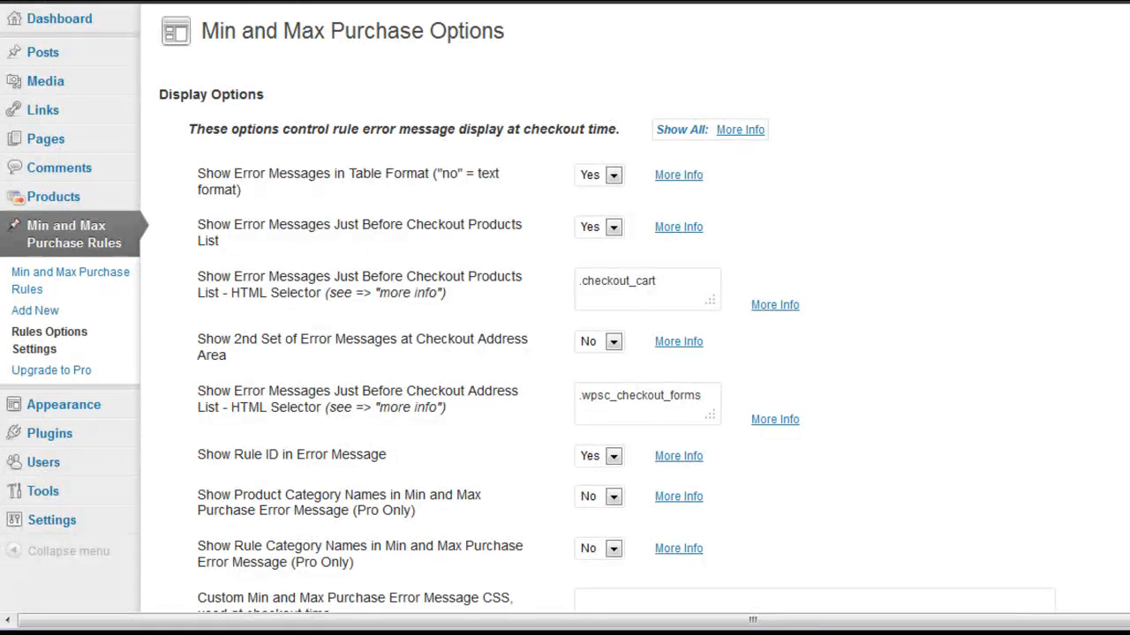
scroll("down", 3)
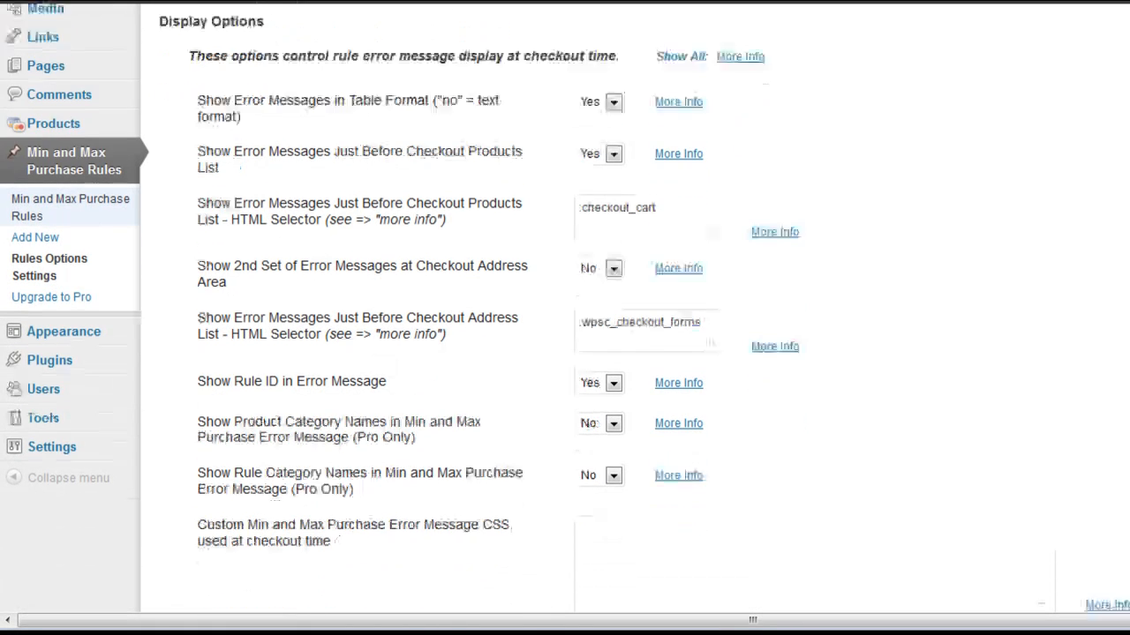
scroll("down", 3)
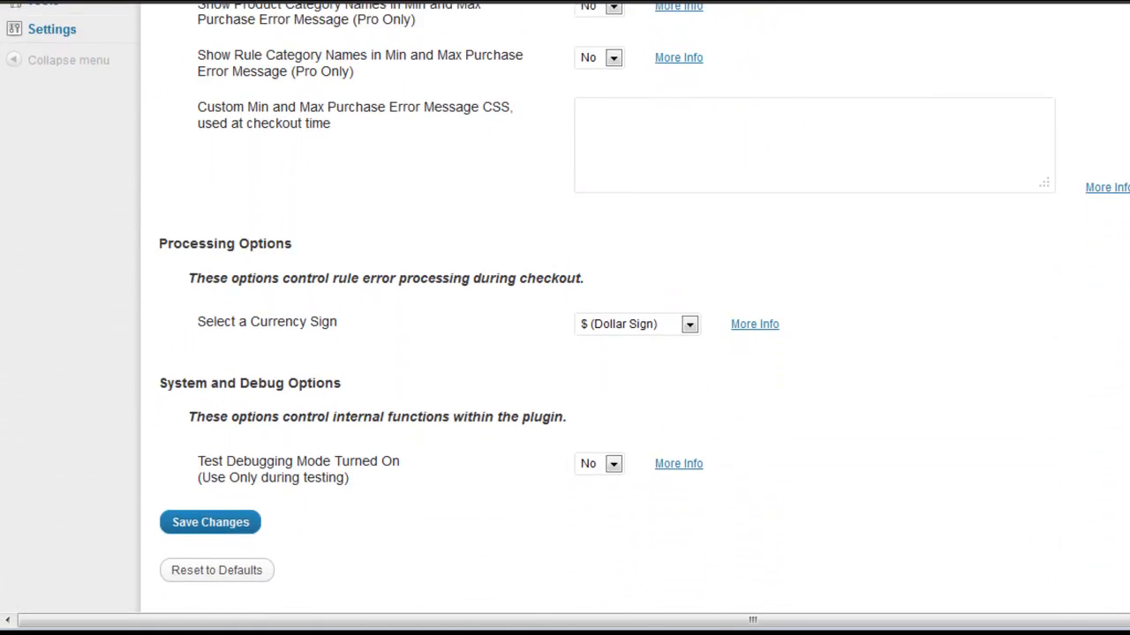
scroll("down", 3)
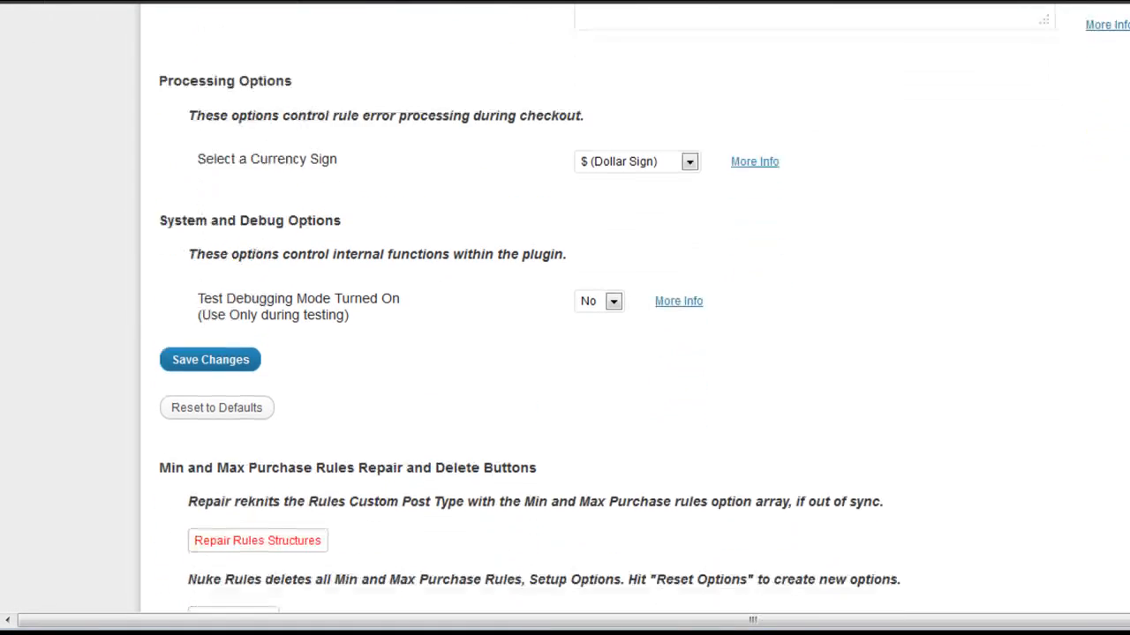
scroll("down", 3)
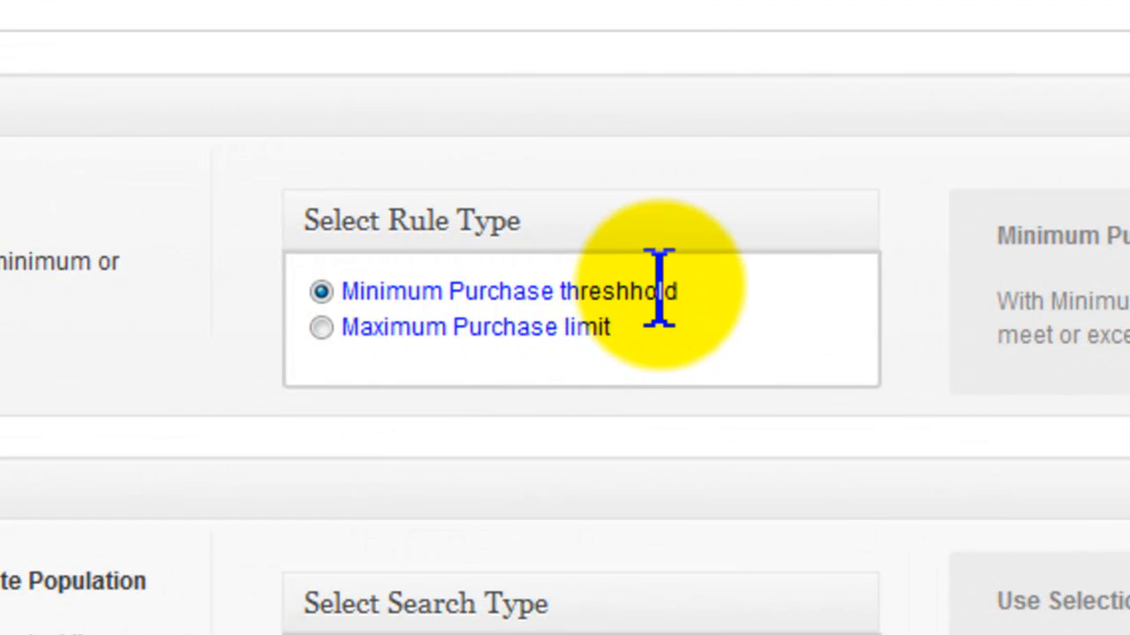
Review the min rule's rule type and target it at not-logged-in visitors in the membership roles.
left_click(321, 326)
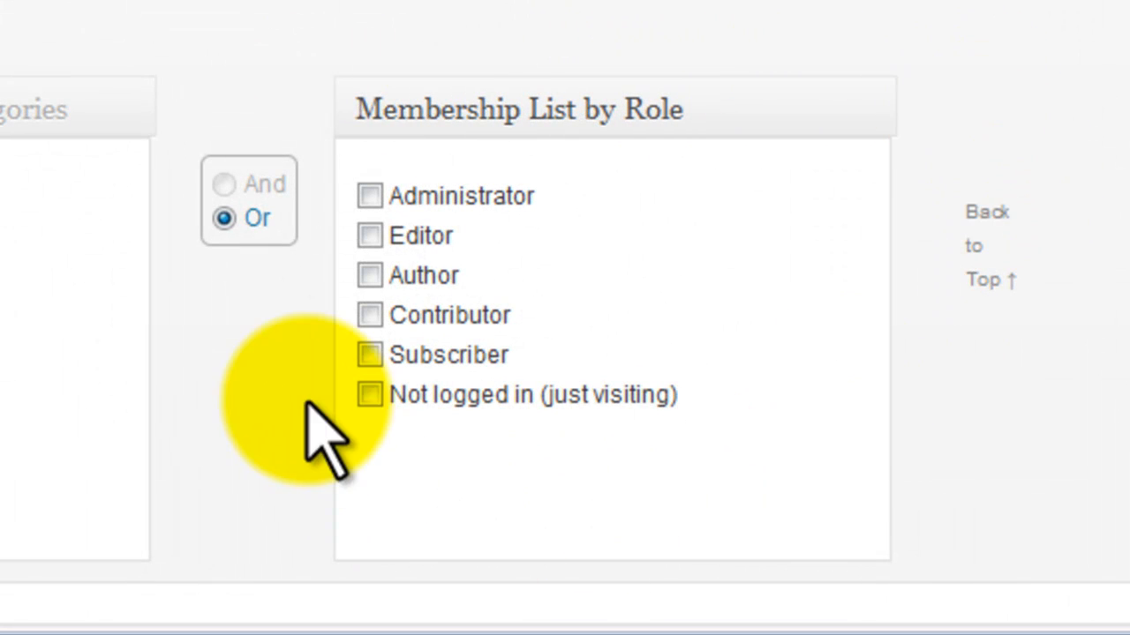
left_click(371, 395)
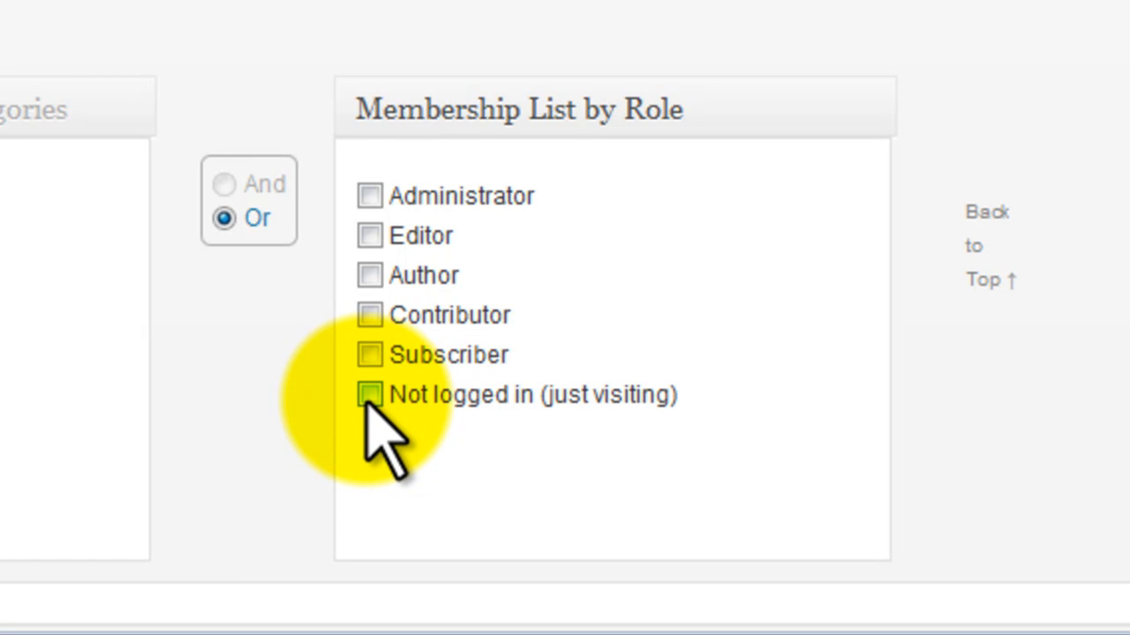
left_click(370, 395)
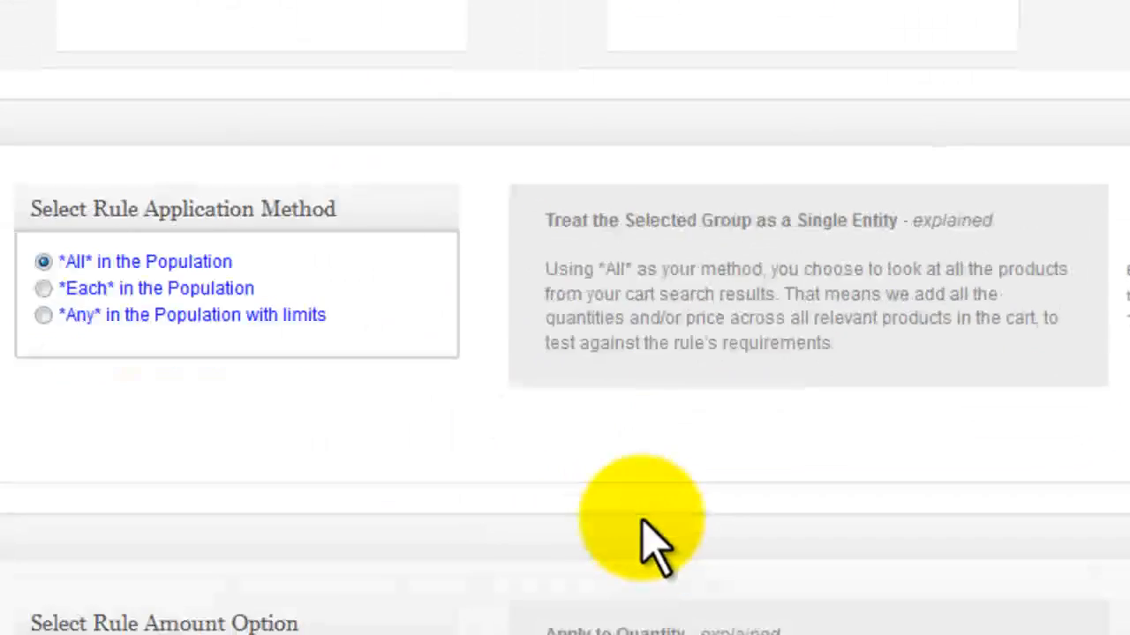
Set the rule application method to Any in the Population with limits, maximum of 1 product.
scroll("down", 3)
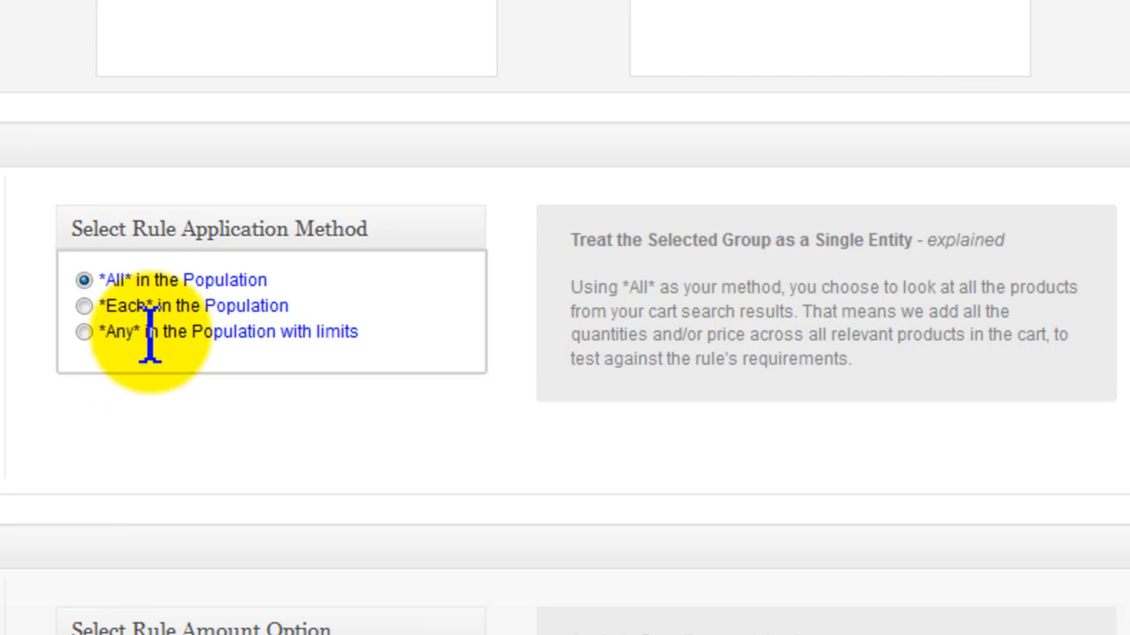
mouse_move(279, 317)
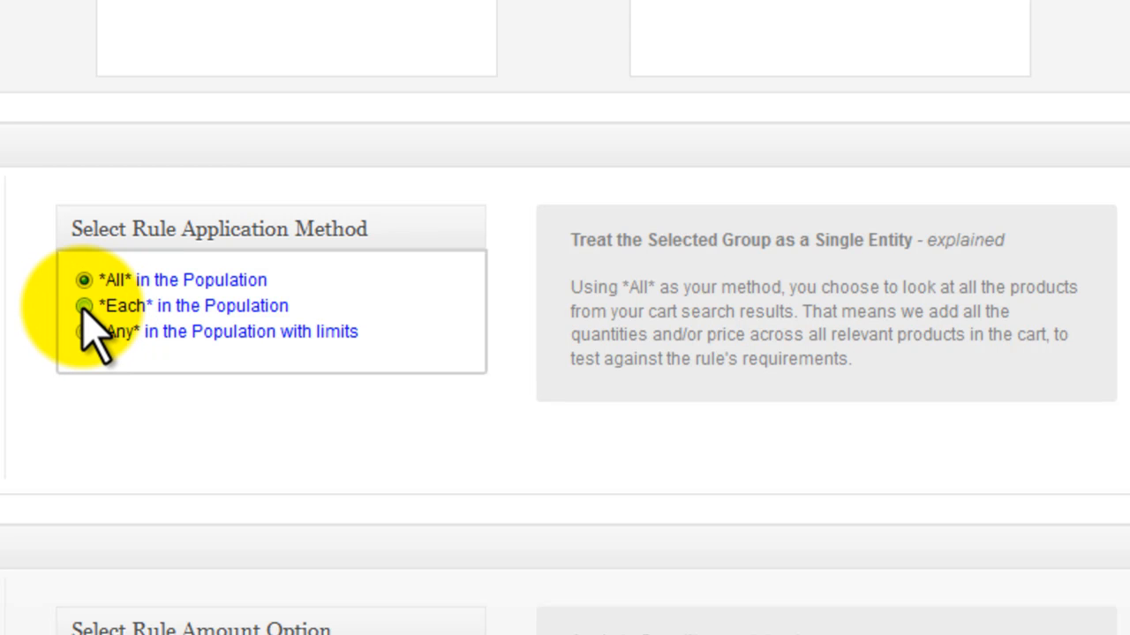
left_click(83, 306)
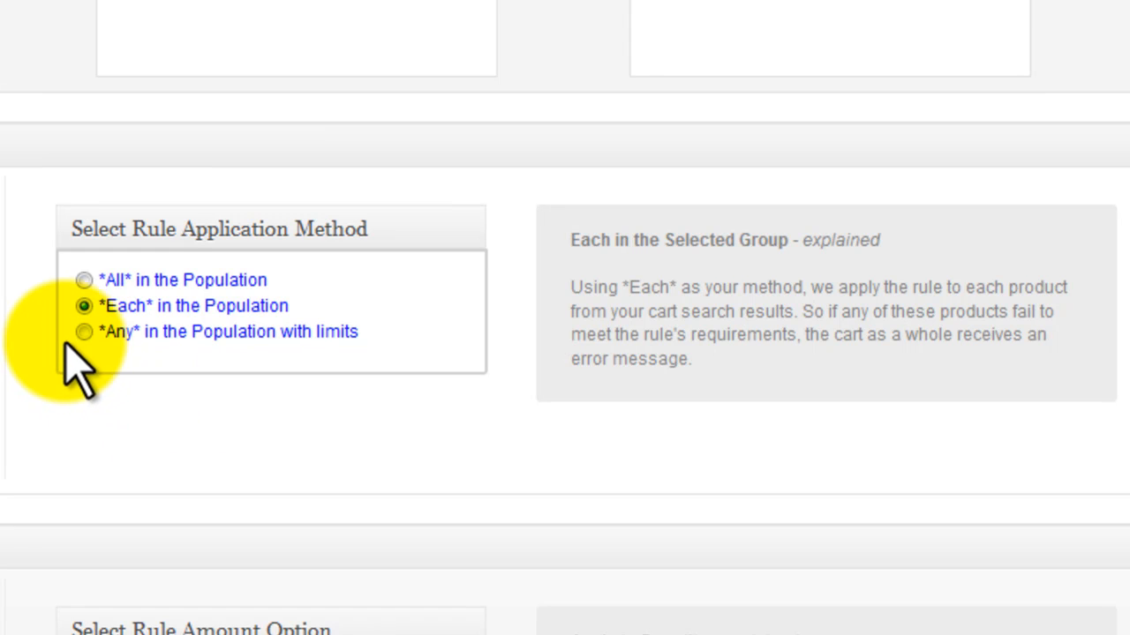
left_click(85, 332)
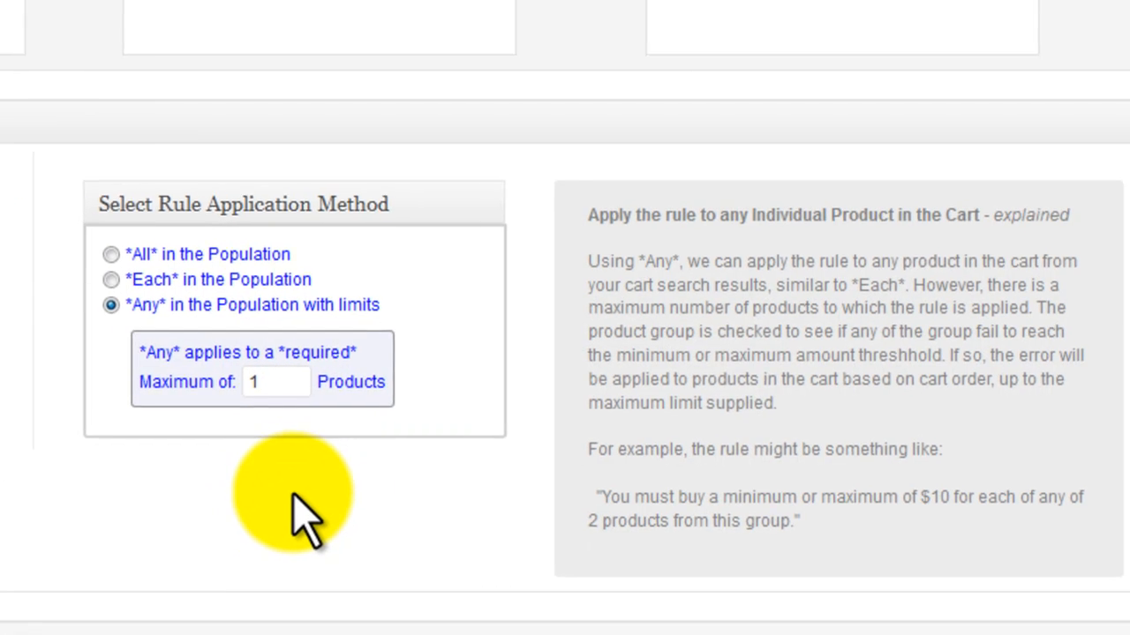
scroll("down", 3)
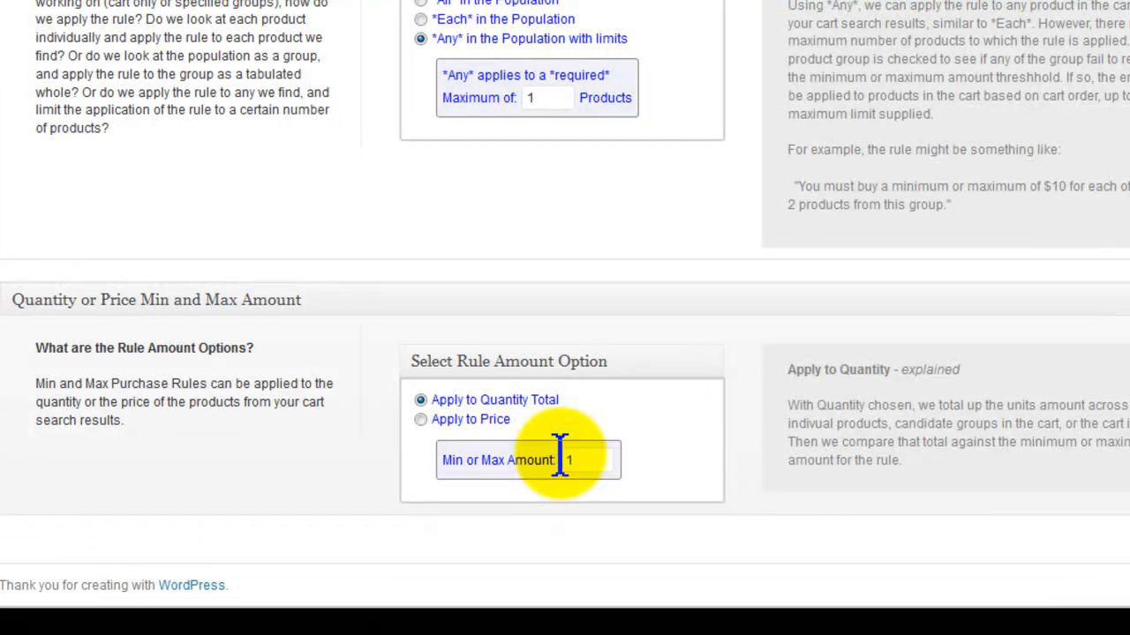
mouse_move(180, 300)
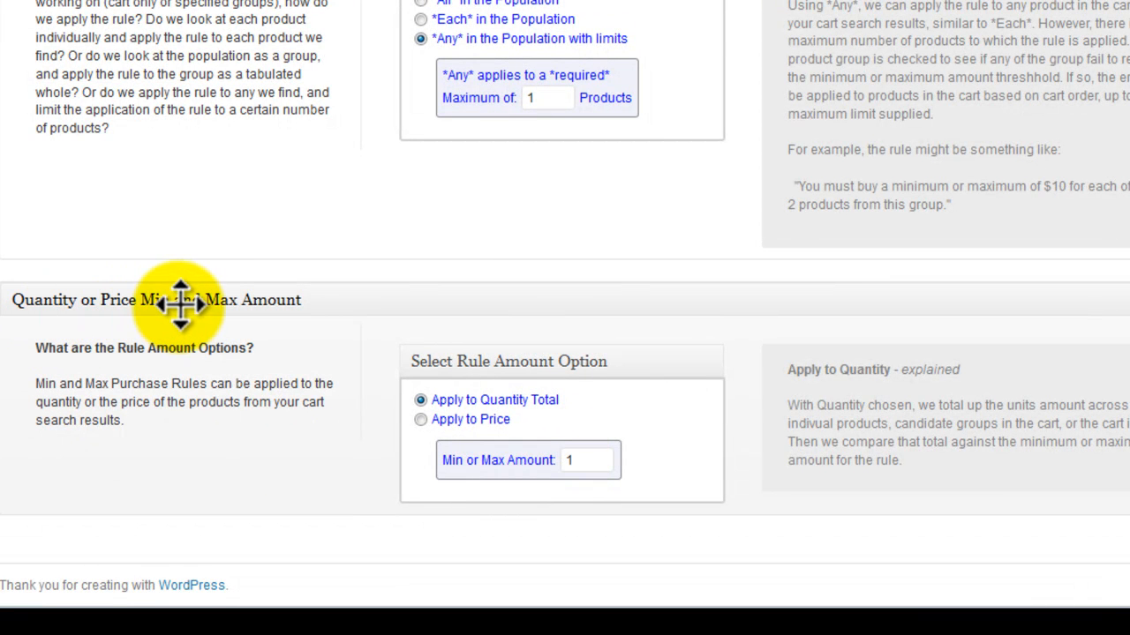
mouse_move(374, 421)
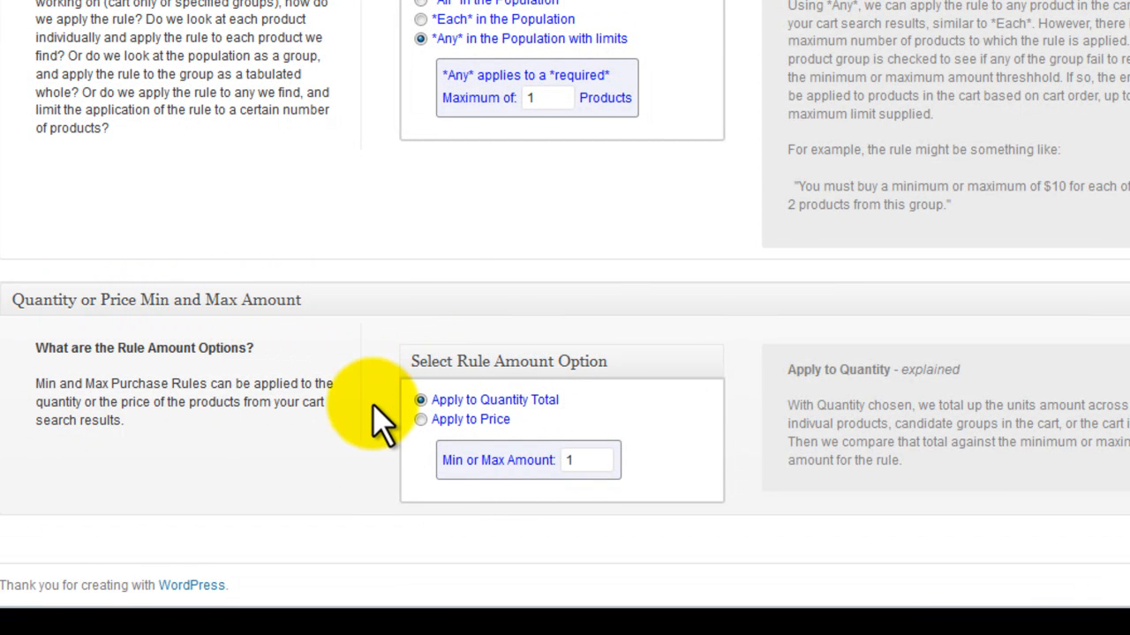
mouse_move(379, 388)
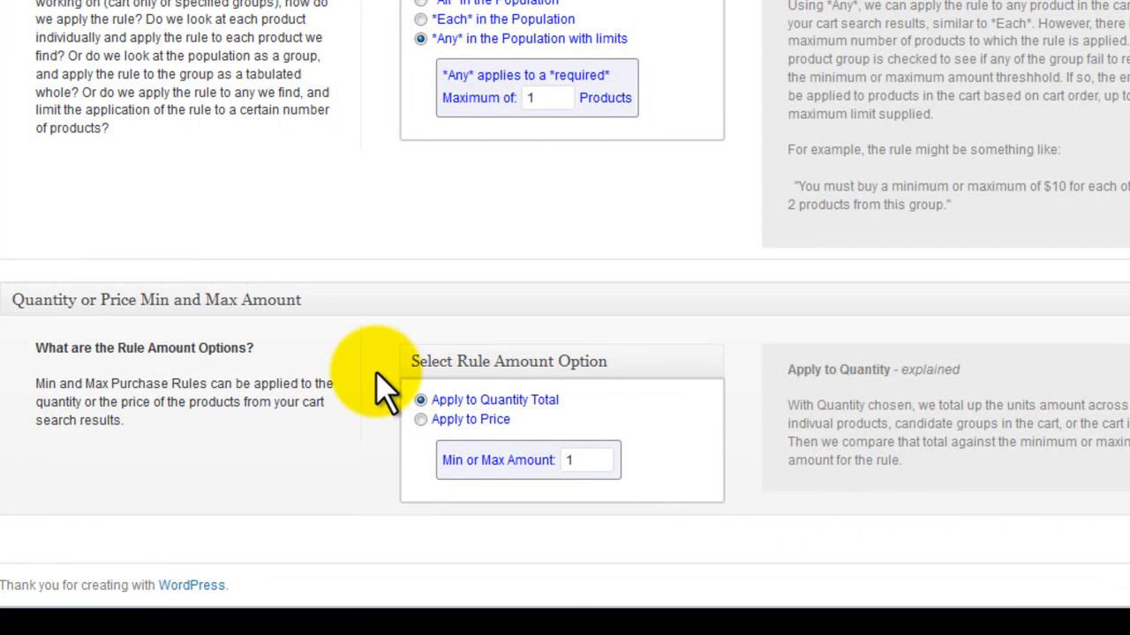
mouse_move(564, 415)
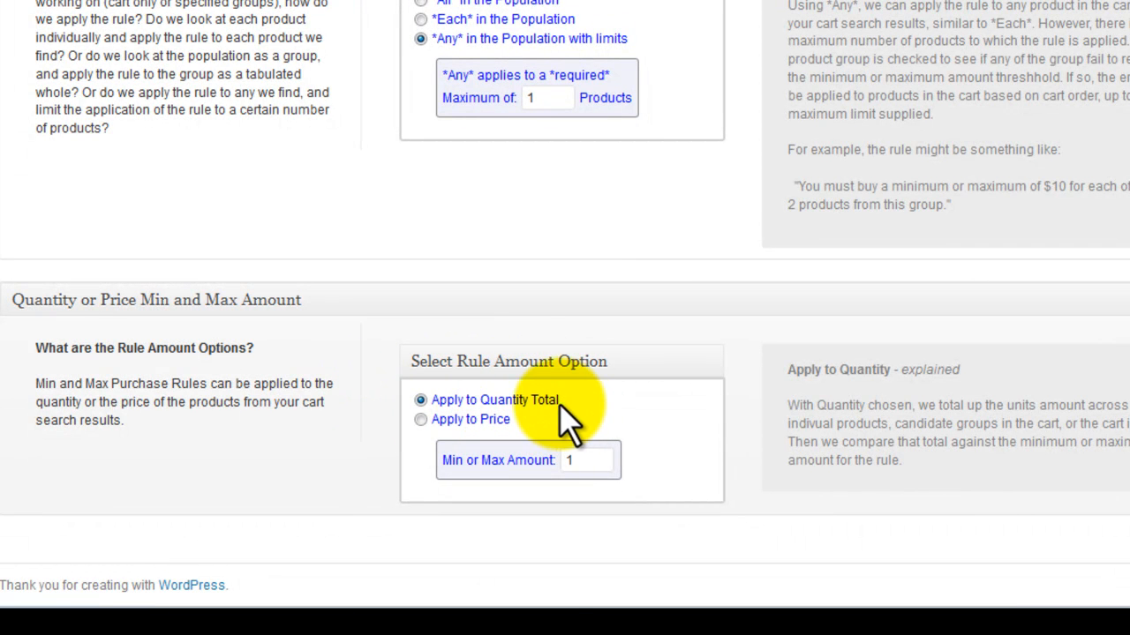
Switch the rule amount option from Apply to Quantity Total to Apply to Price, amount 1.
left_click(420, 420)
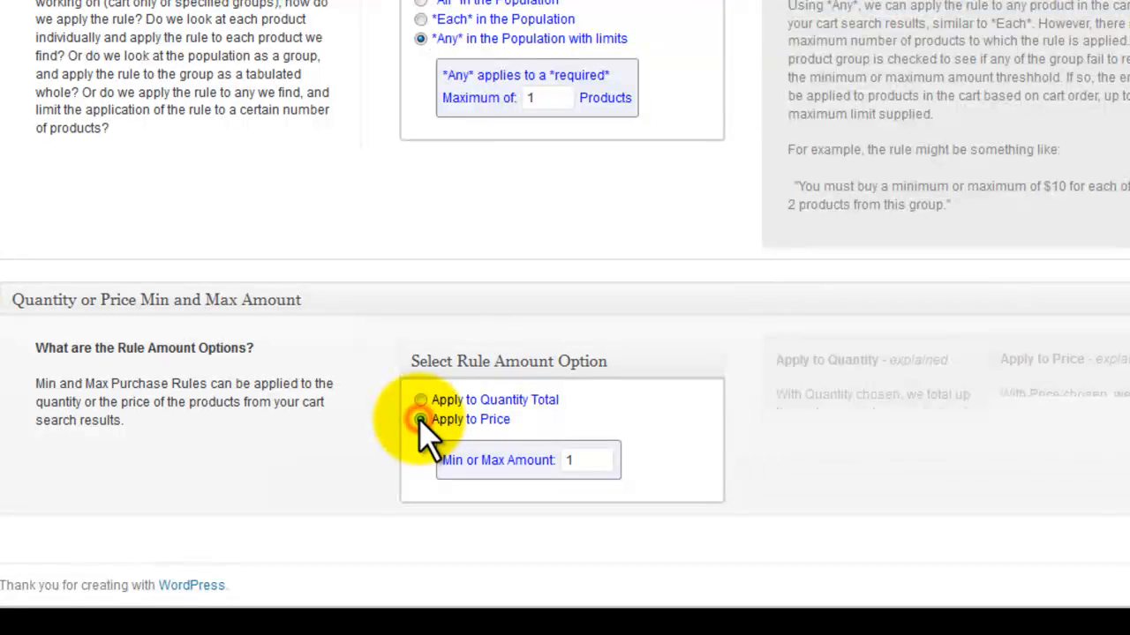
left_click(420, 420)
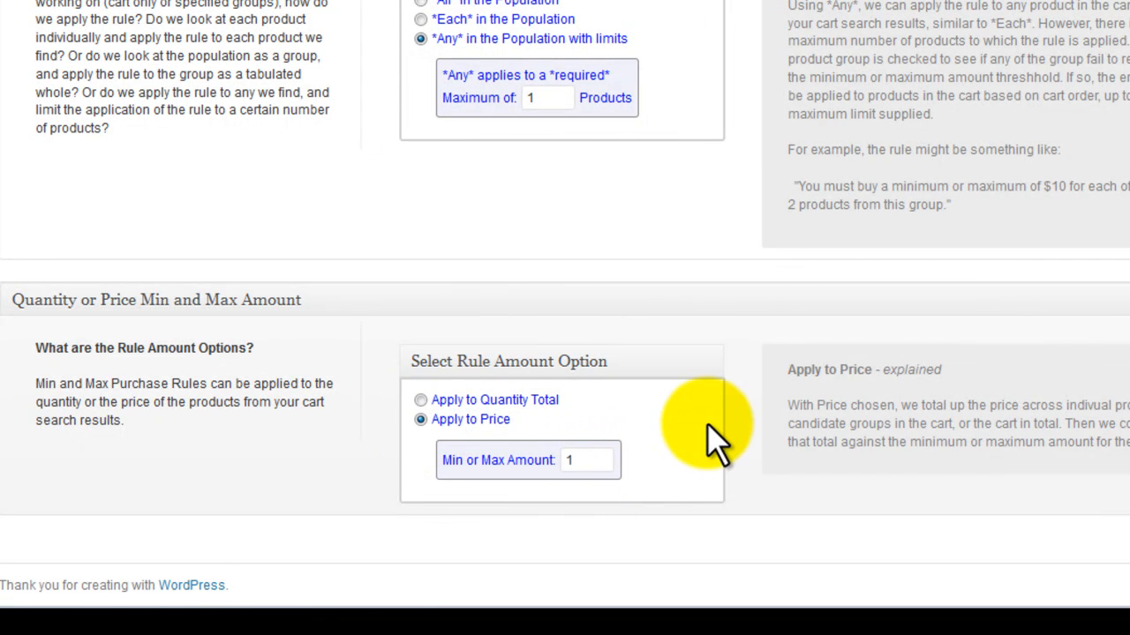
mouse_move(745, 432)
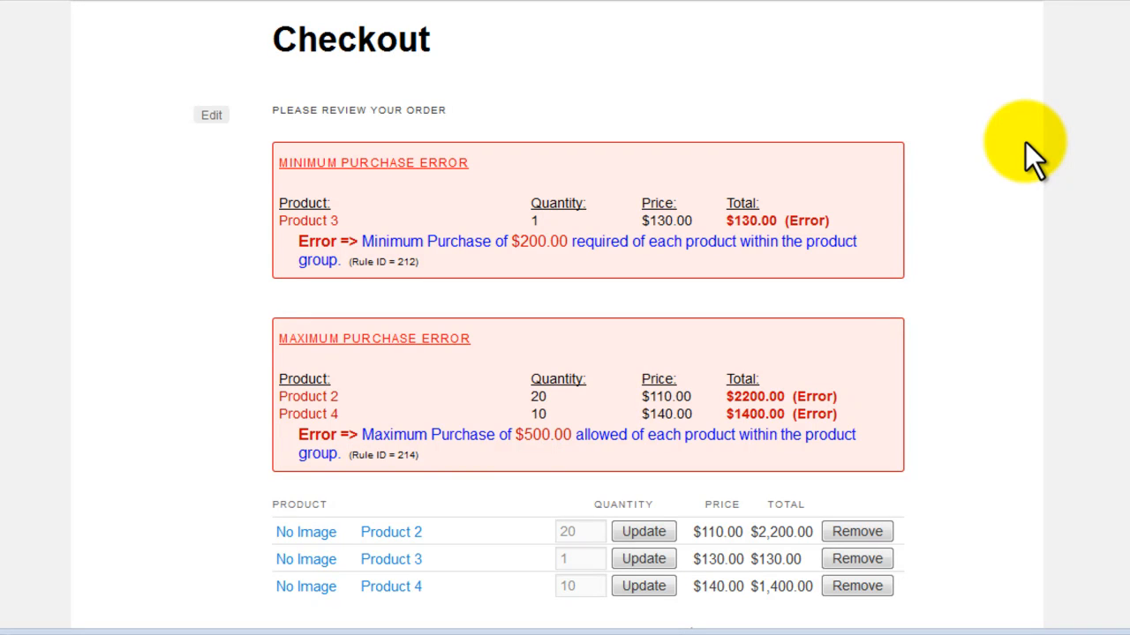
mouse_move(593, 240)
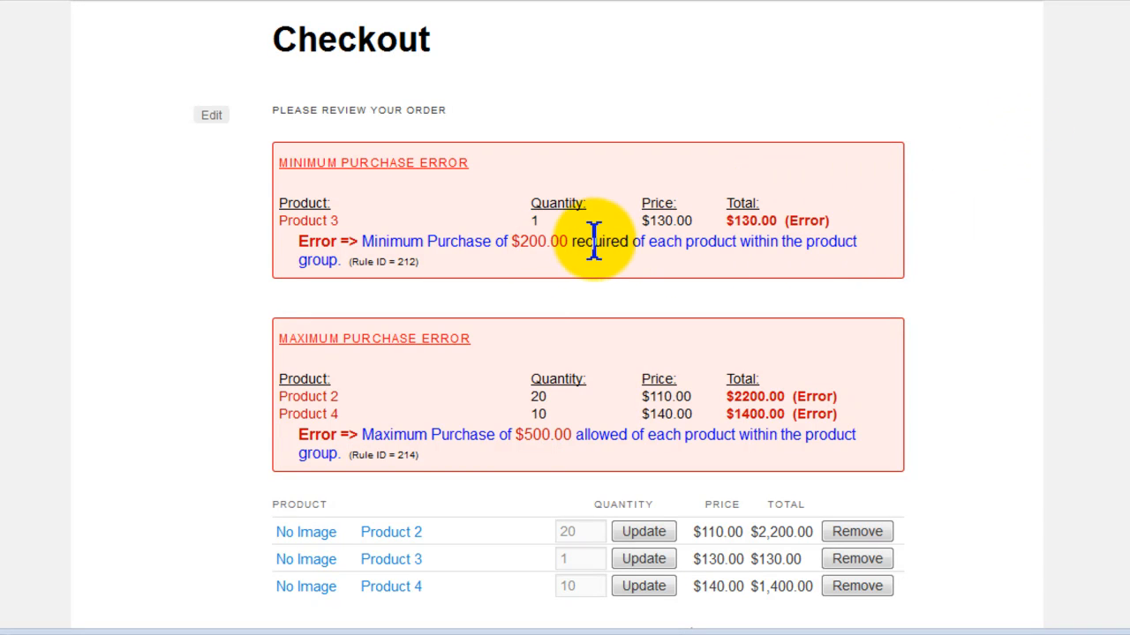
mouse_move(538, 268)
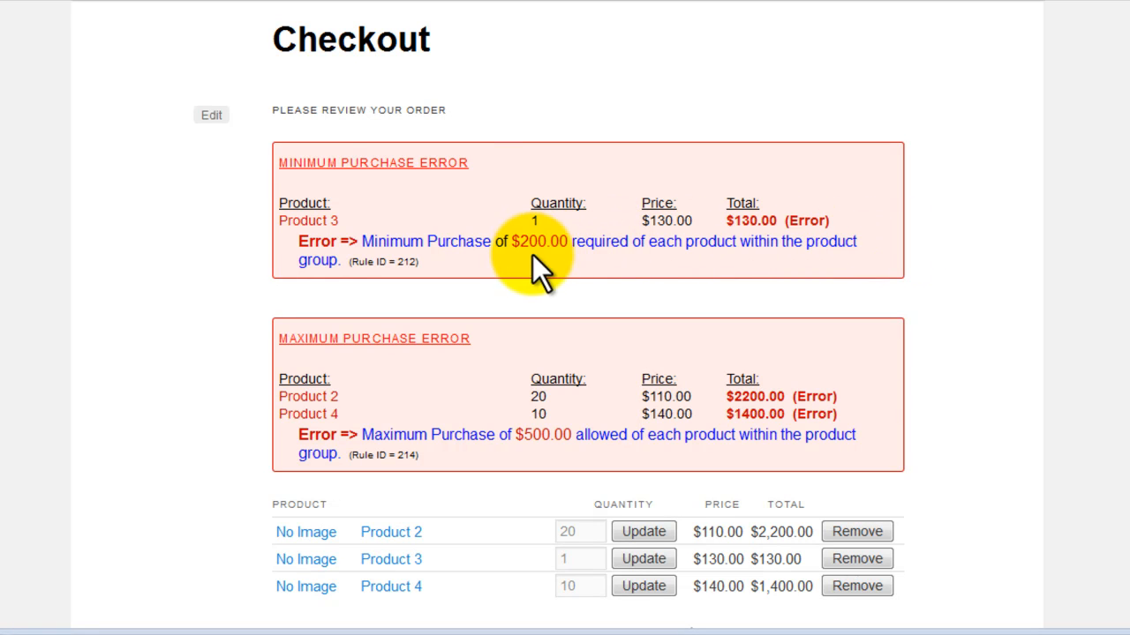
Submit the checkout order, returning a $200 minimum error for Product 3 and $500 maximum errors for Products 2 and 4.
scroll("down", 3)
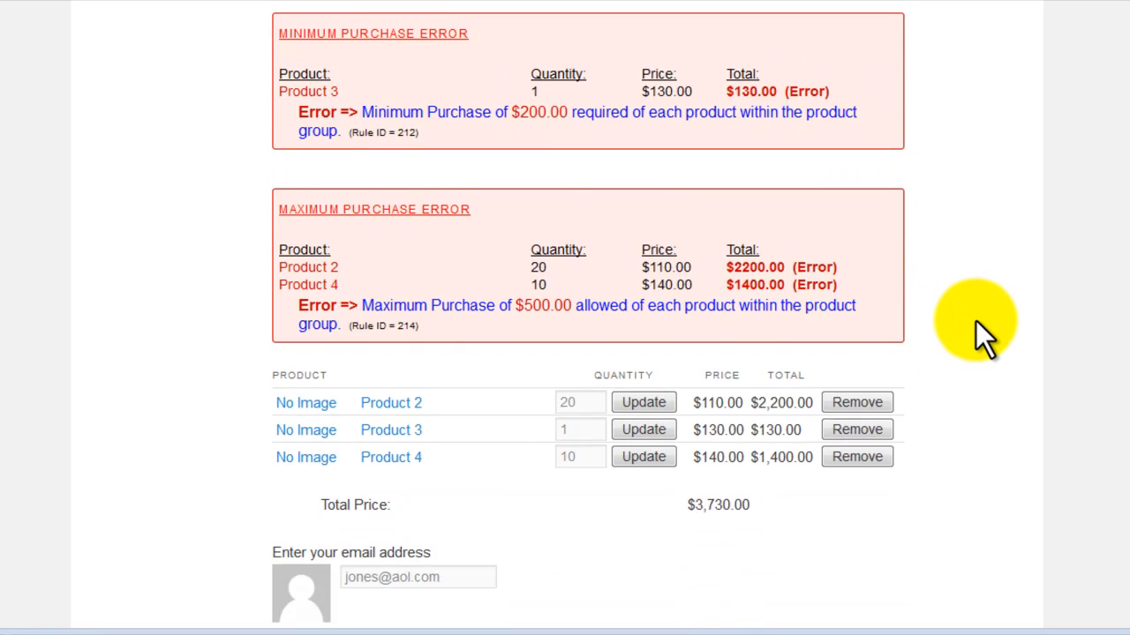
scroll("down", 3)
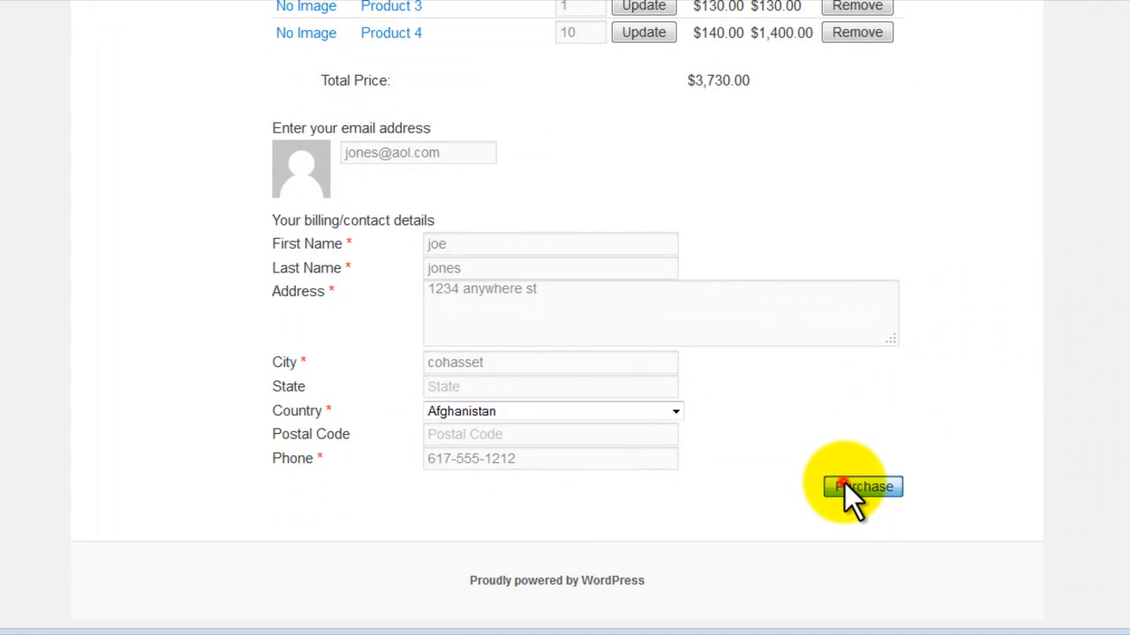
left_click(861, 487)
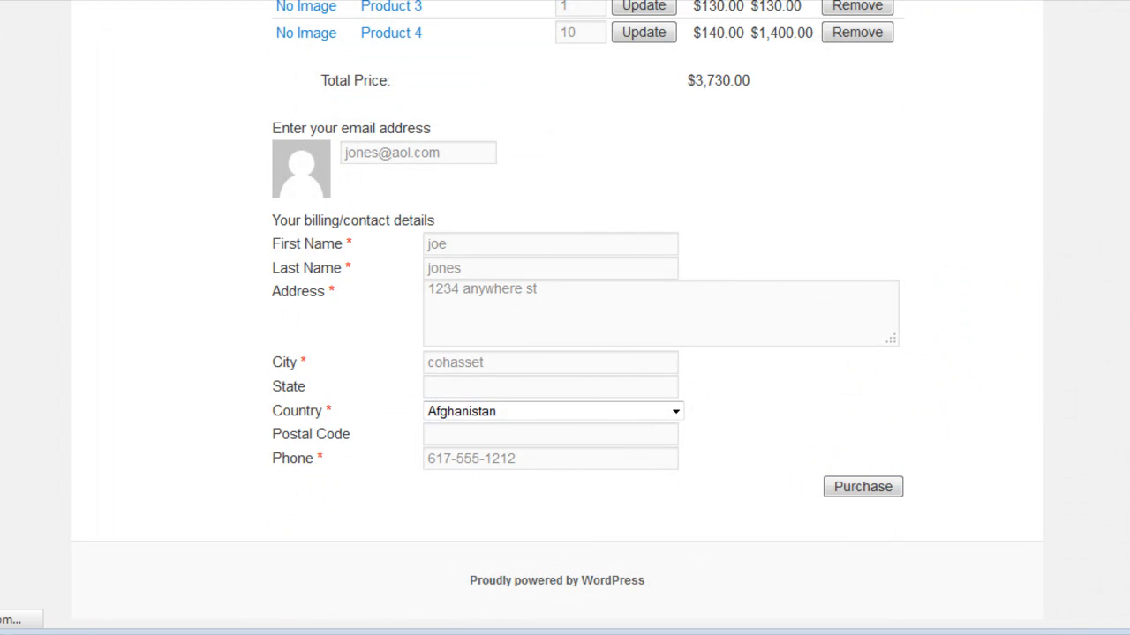
left_click(861, 487)
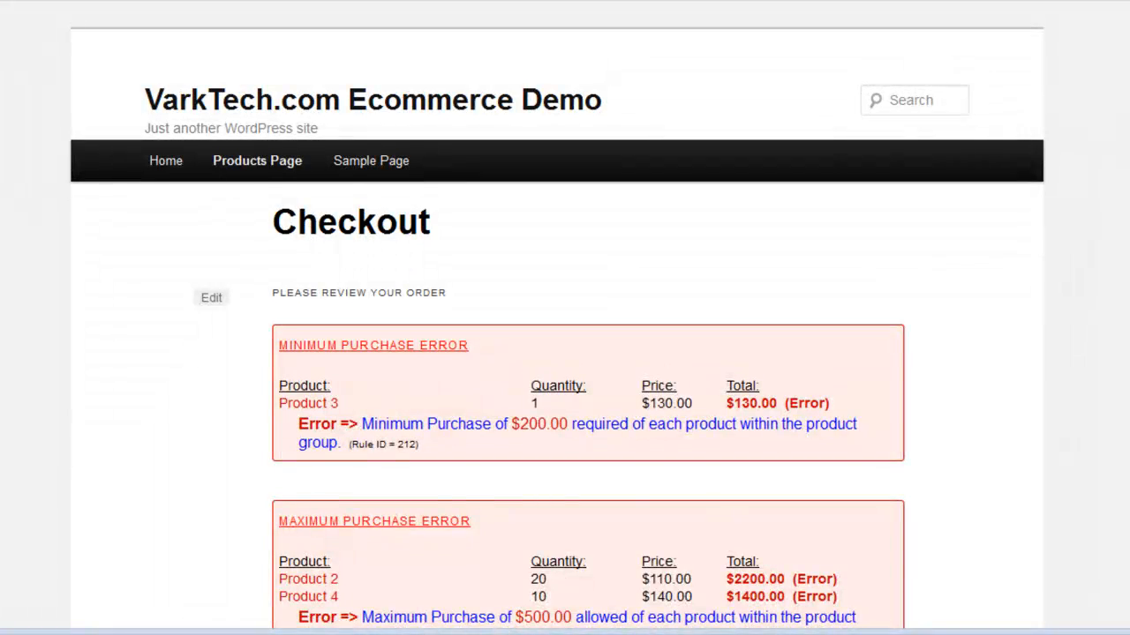
scroll("down", 3)
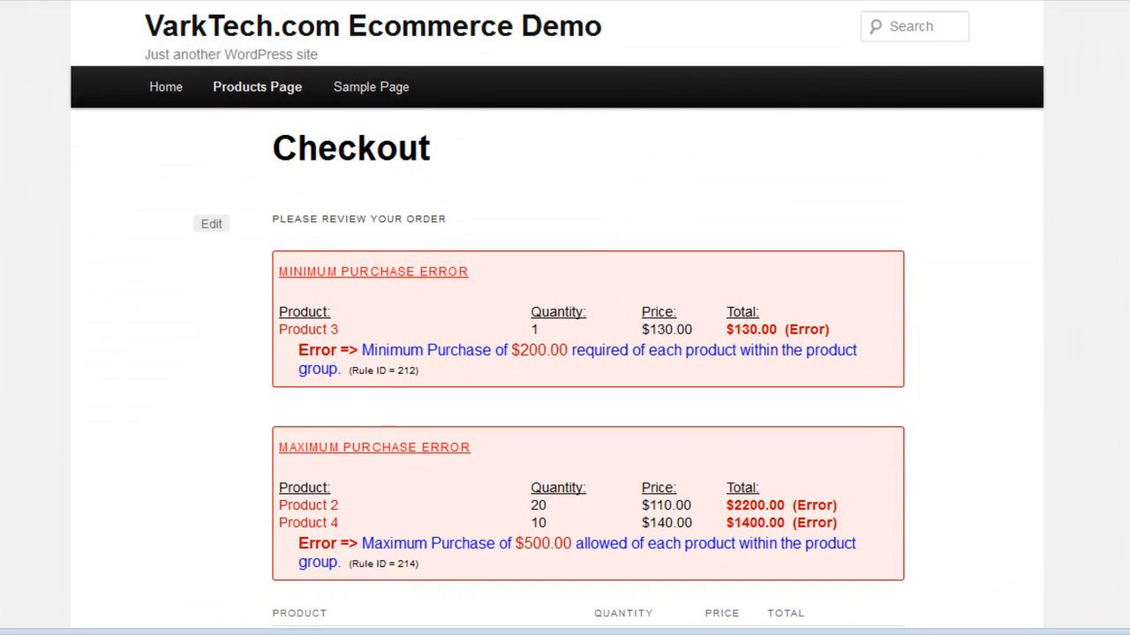